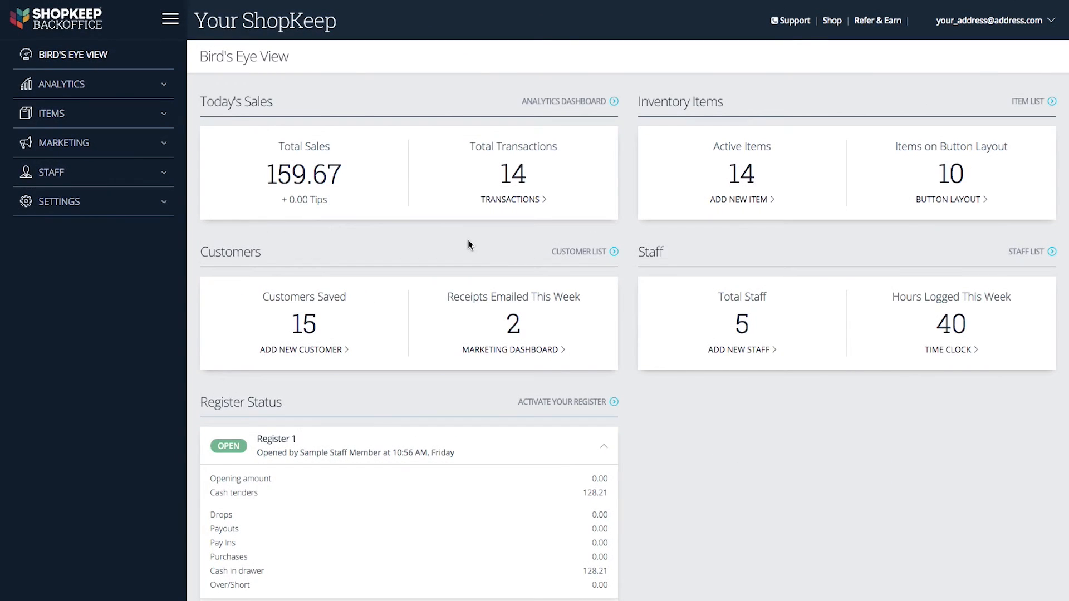
# - From the Items List, start adding a new item to reach the basic-or-variants choice
pyautogui.click(51, 113)
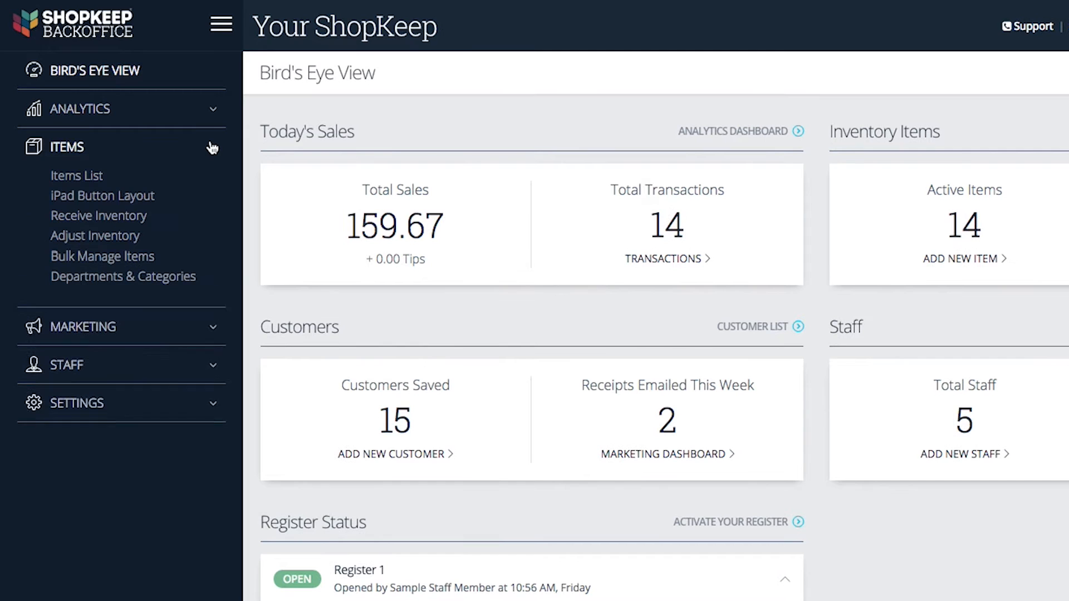
pyautogui.click(77, 175)
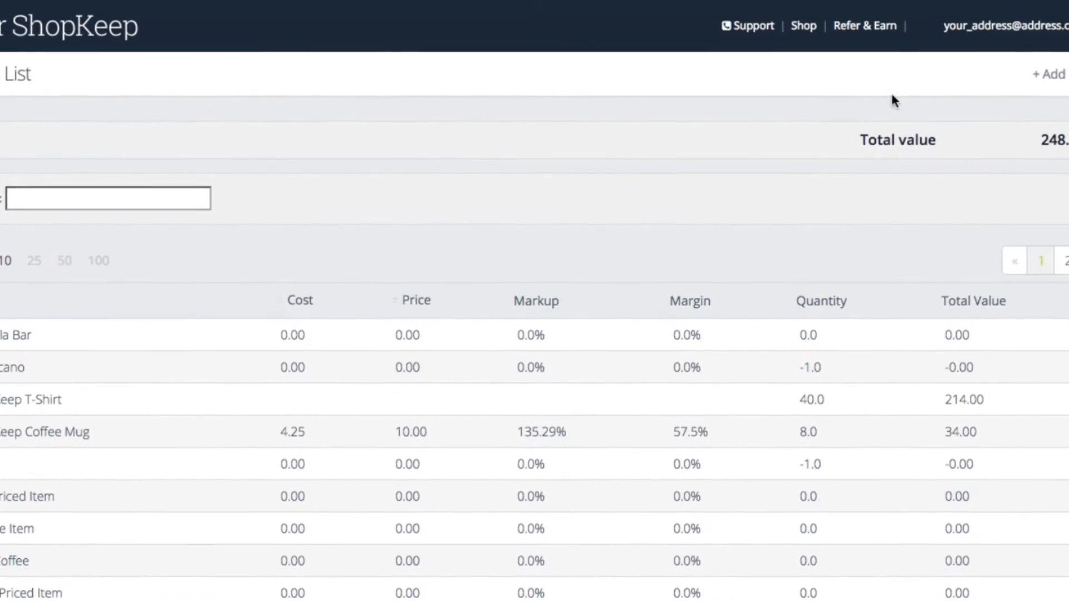
pyautogui.click(1047, 74)
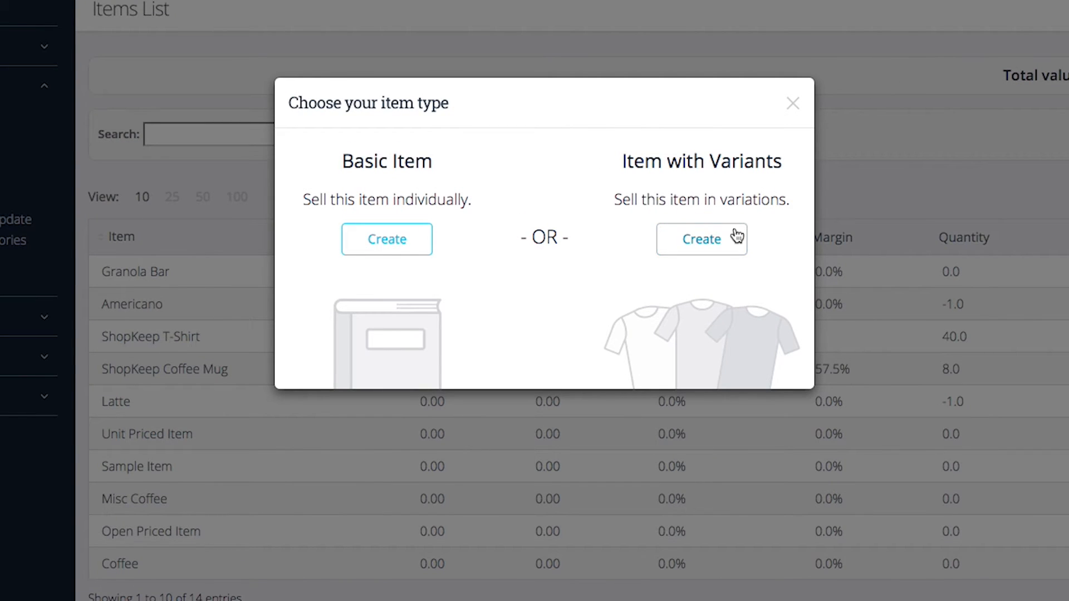
# - Create variant item 'SK Lollipop' in Candy, supplier SK Candy Co., supplier ID SK-LOLLI-123
pyautogui.click(386, 240)
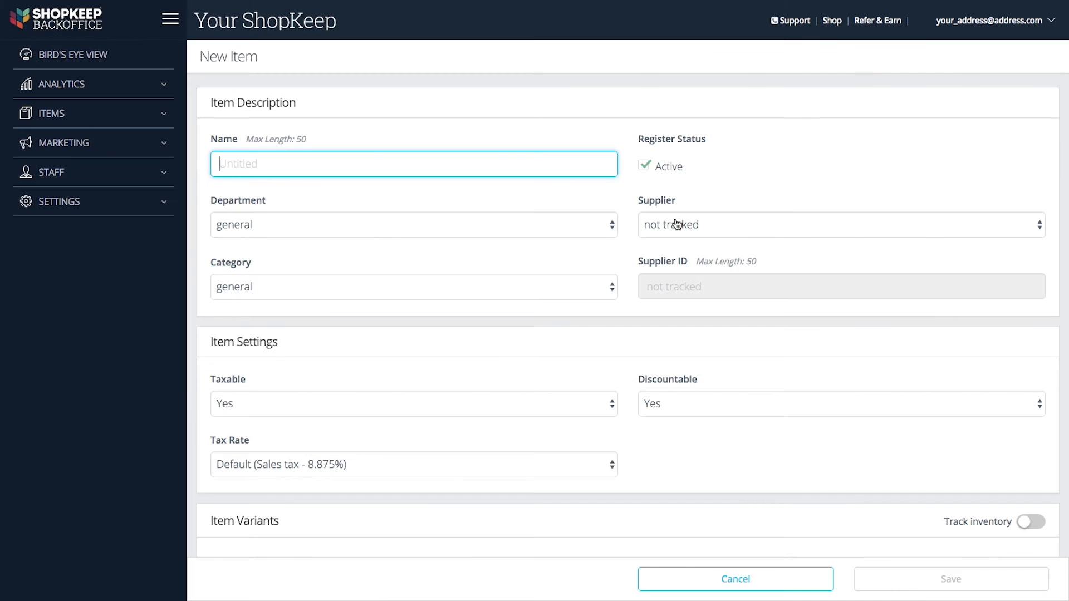
pyautogui.write('SK Lollipop')
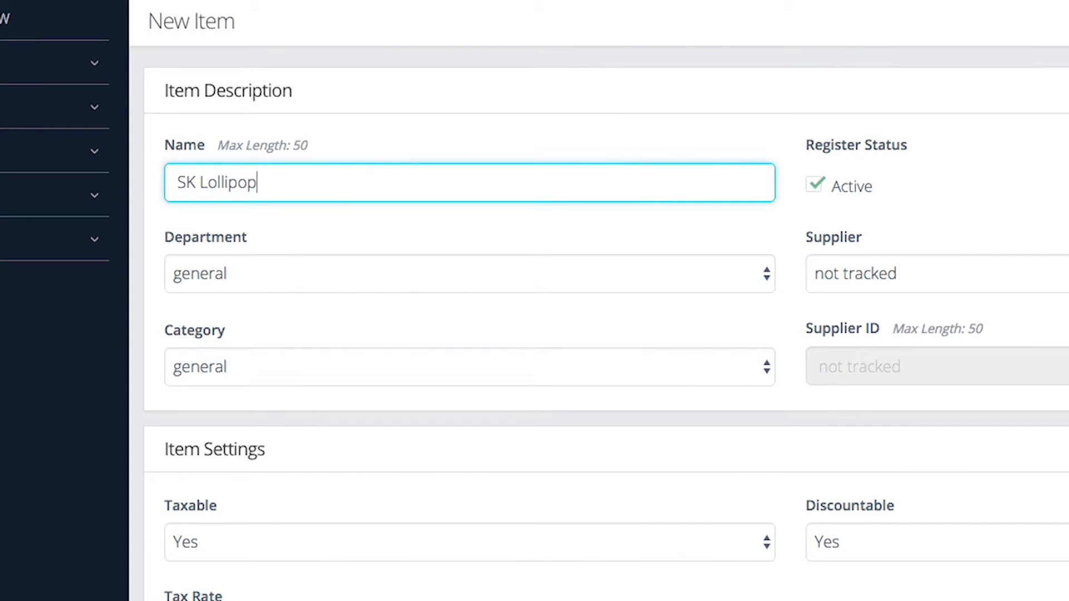
pyautogui.click(469, 273)
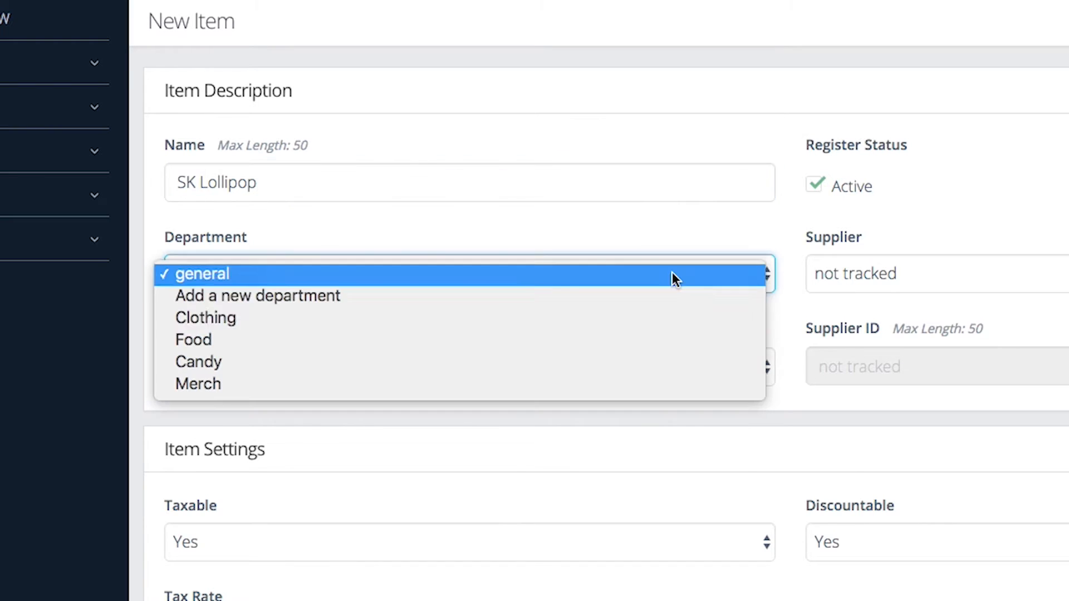
pyautogui.click(198, 362)
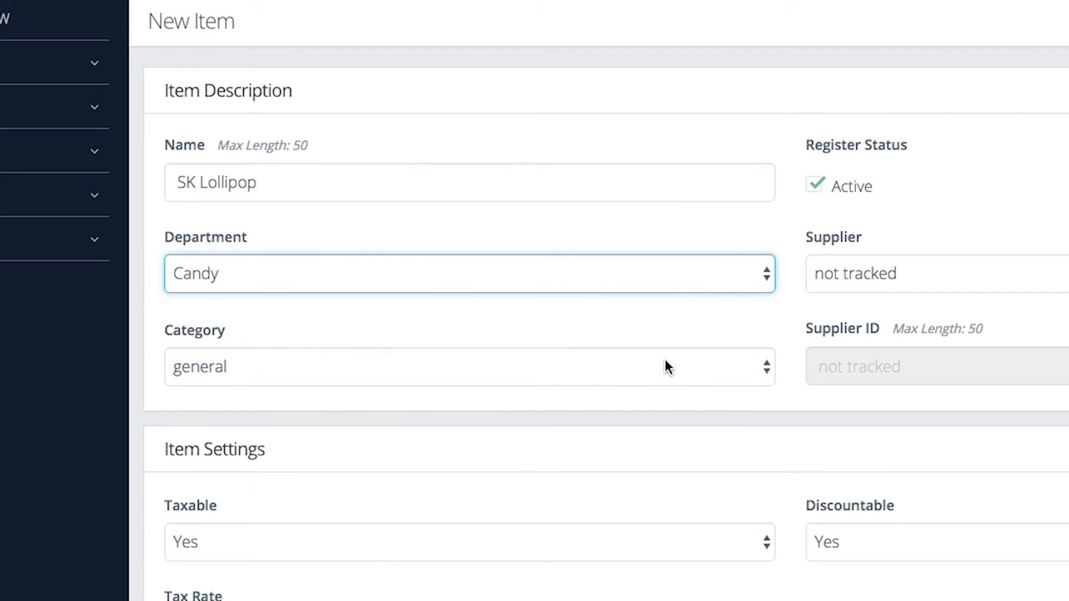
pyautogui.click(468, 366)
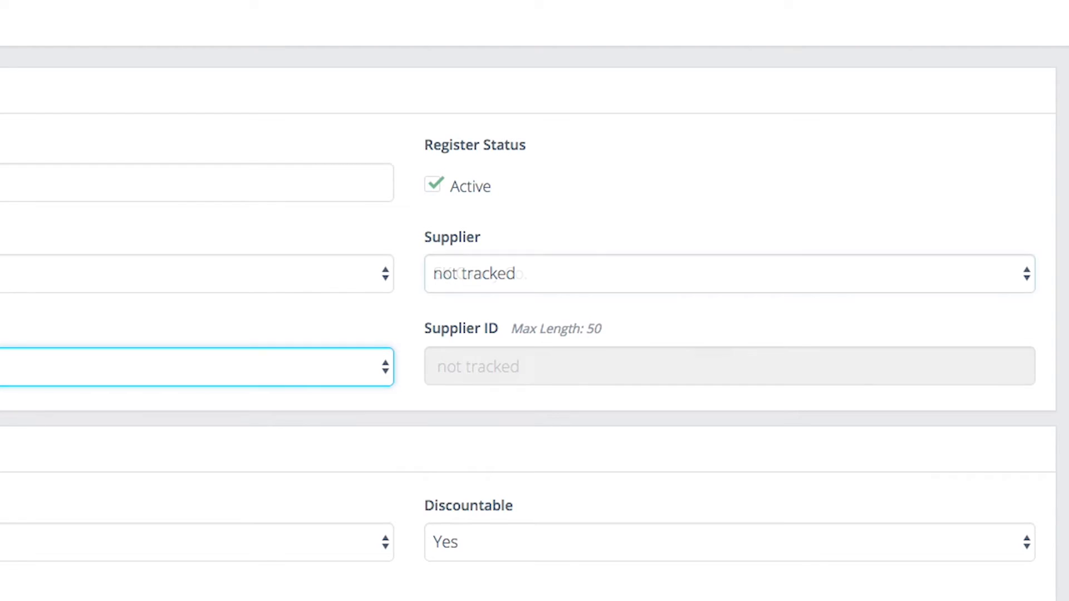
pyautogui.click(727, 273)
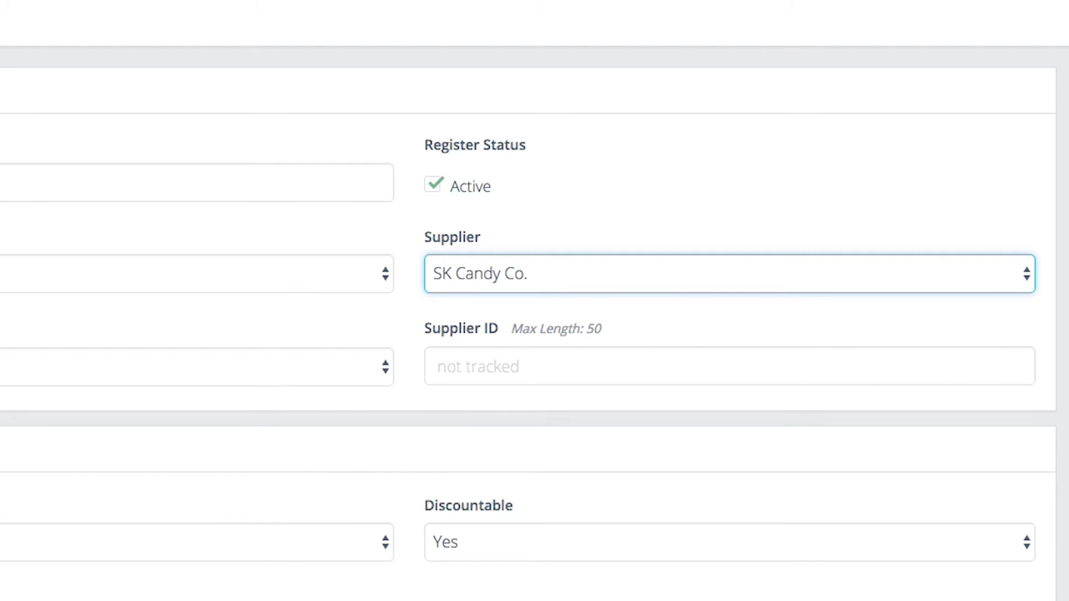
pyautogui.write('SK-LOLLI-123')
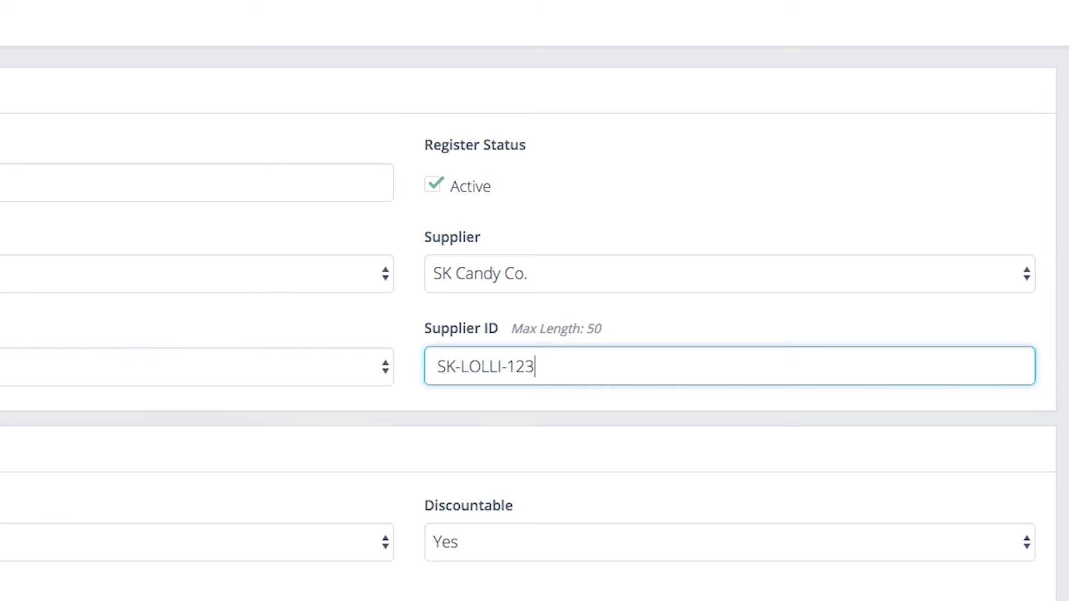
# - Keep SK Lollipop taxable at the default 8.875% rate and make it not discountable
pyautogui.scroll(-3)
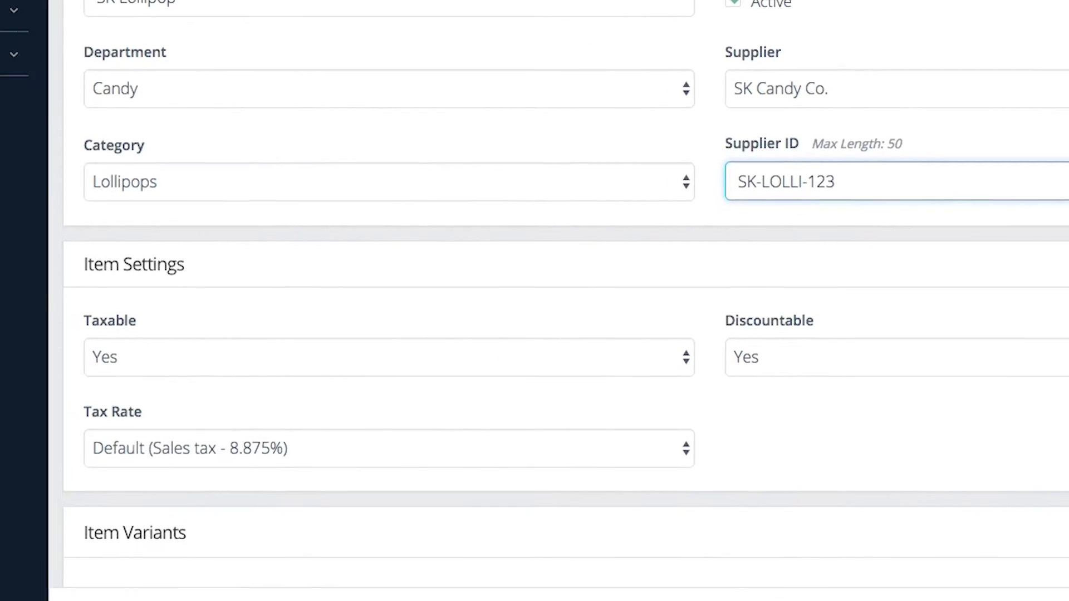
pyautogui.click(389, 357)
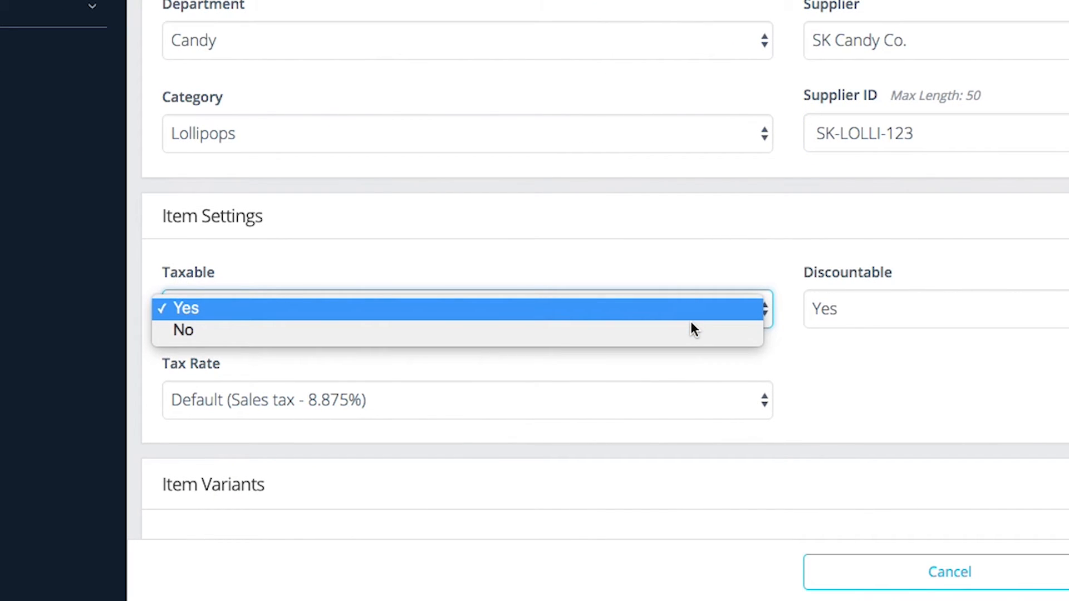
pyautogui.click(185, 308)
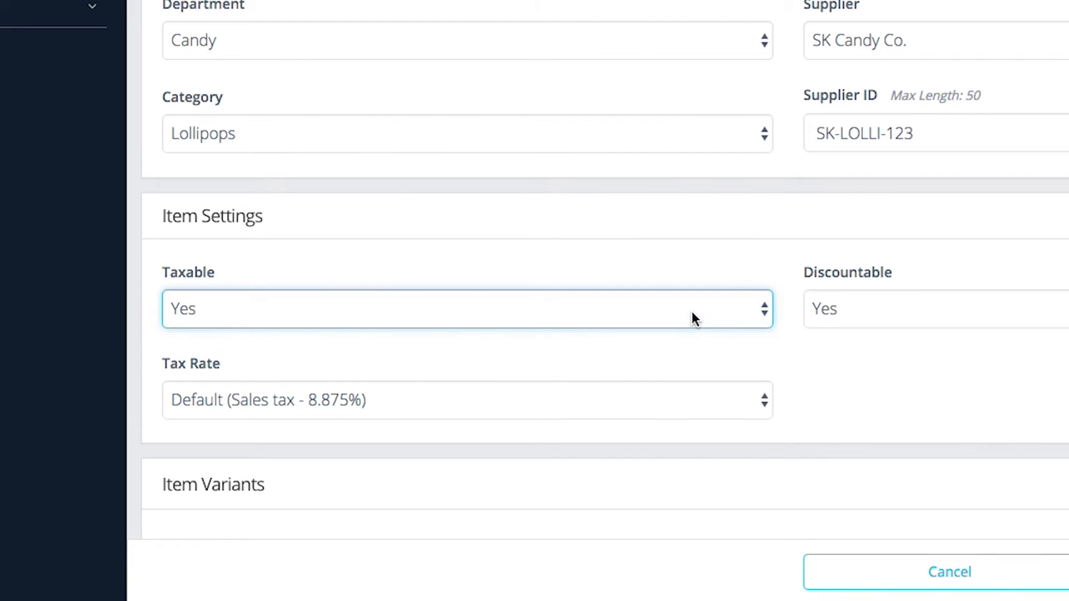
pyautogui.click(466, 400)
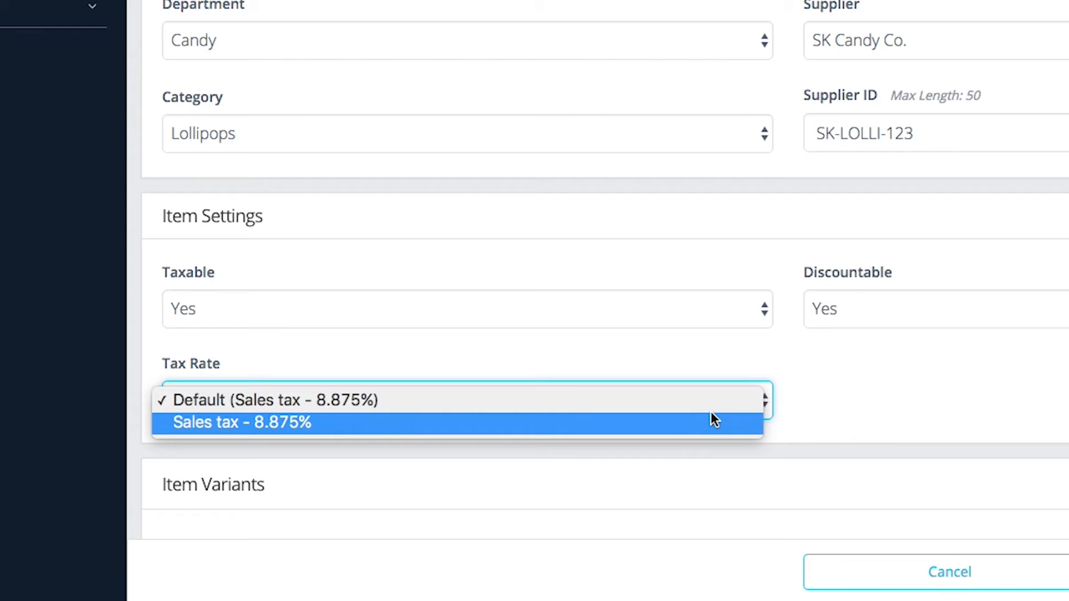
pyautogui.moveTo(714, 414)
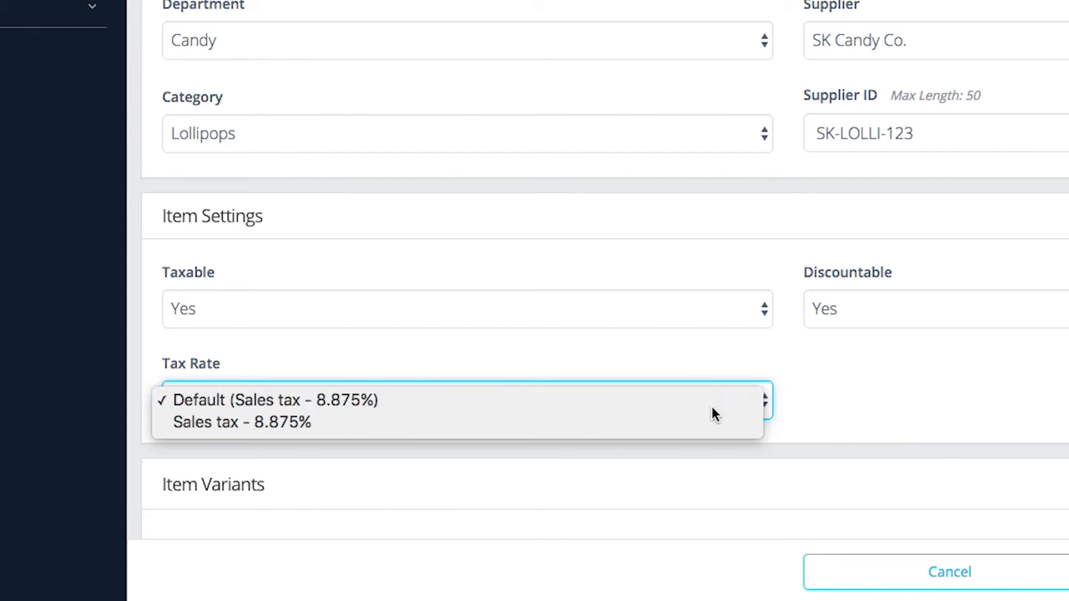
pyautogui.click(274, 400)
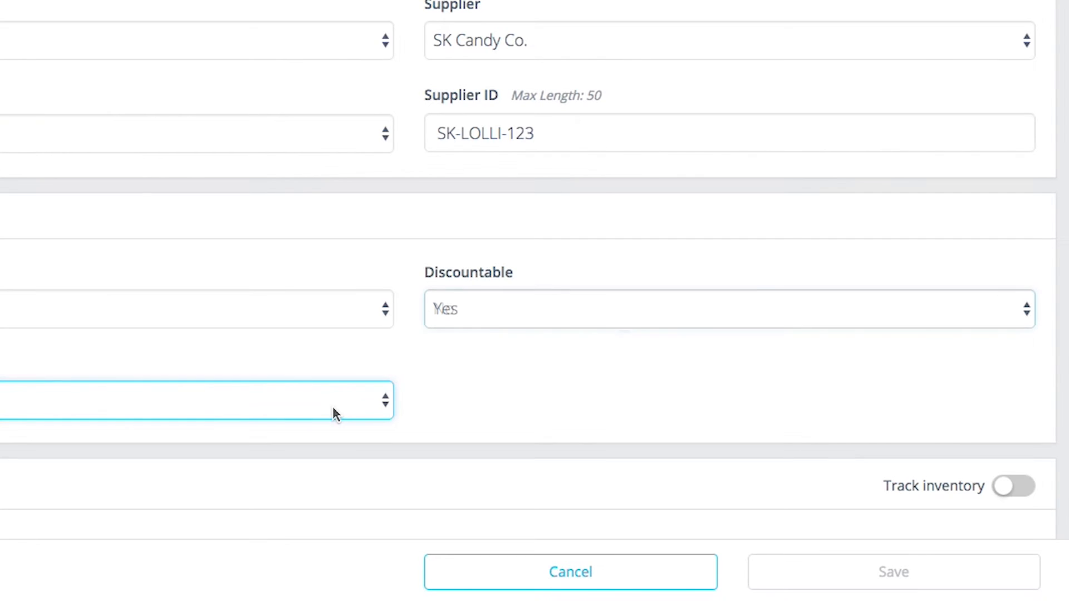
pyautogui.click(728, 309)
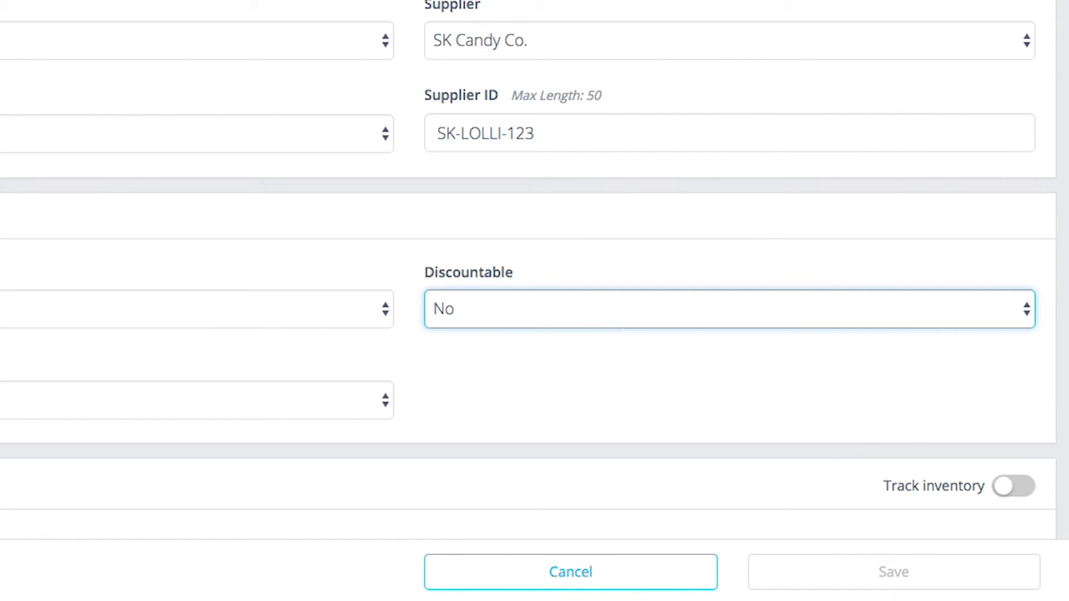
pyautogui.scroll(-3)
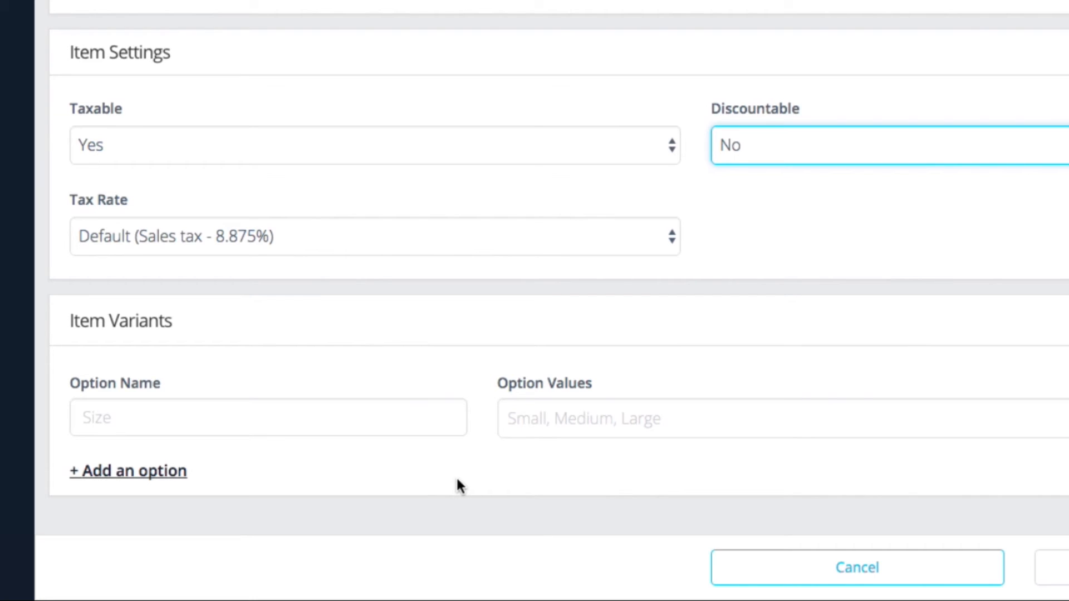
pyautogui.moveTo(443, 450)
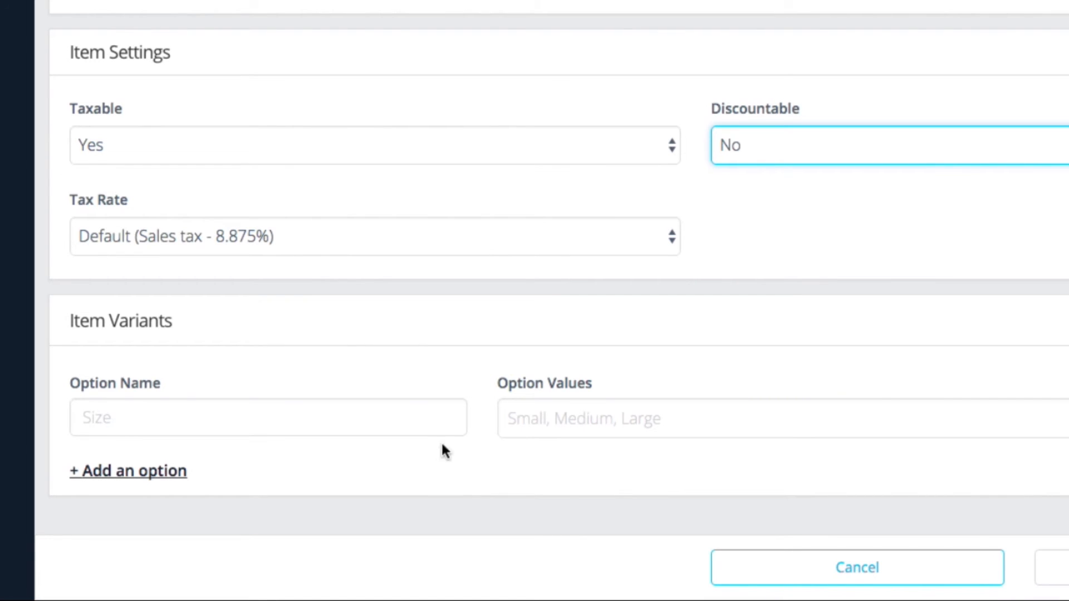
# - Add a Flavor option with its flavor values, then add a second option for Size
pyautogui.write('Flavor')
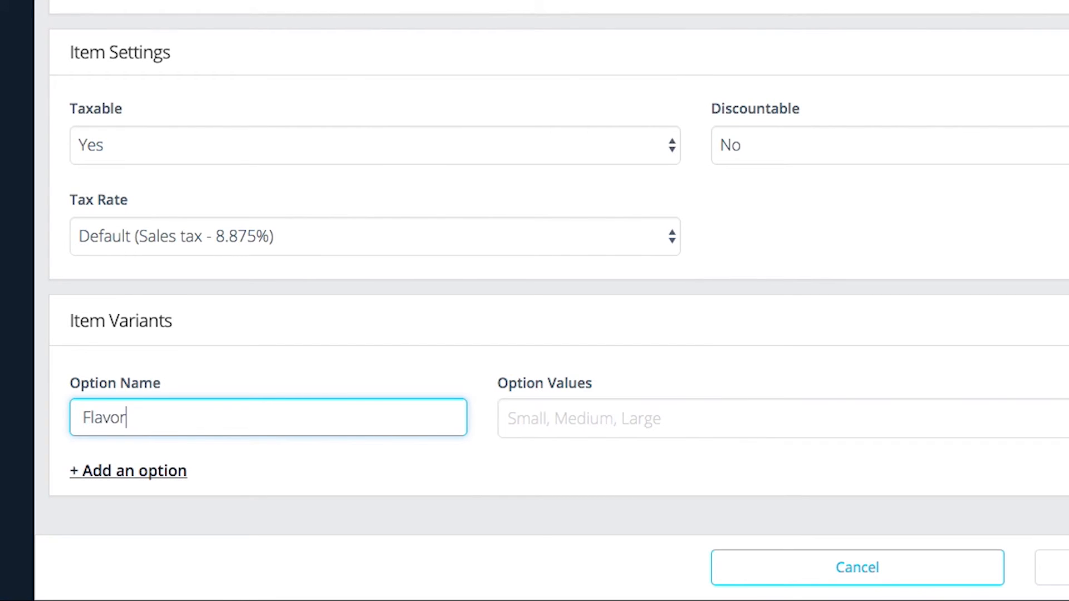
pyautogui.write('Grape Watermelon Orange Cherry')
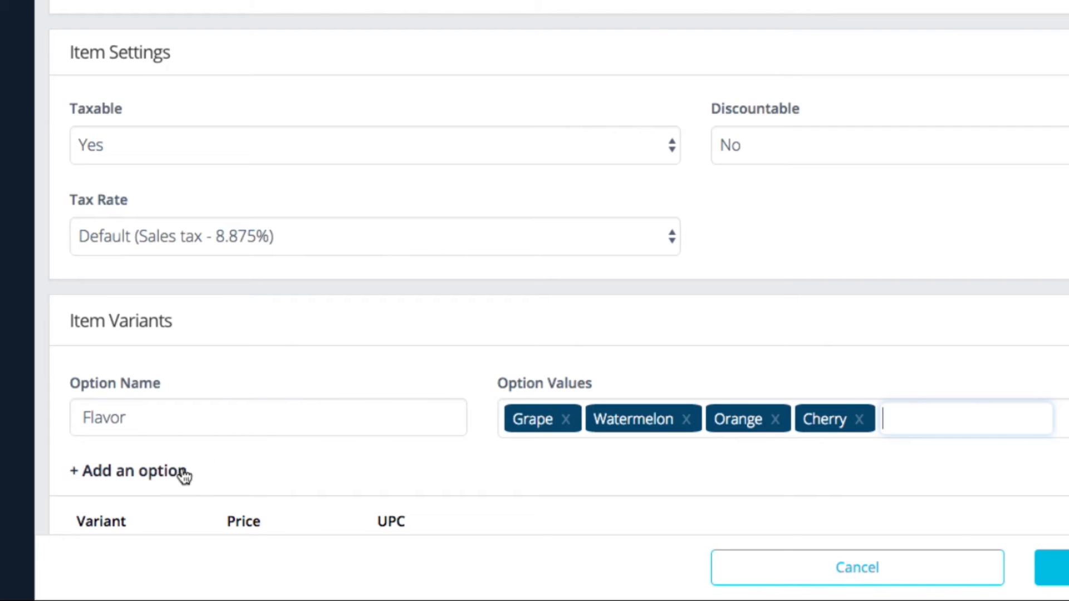
pyautogui.click(128, 470)
pyautogui.write('Size')
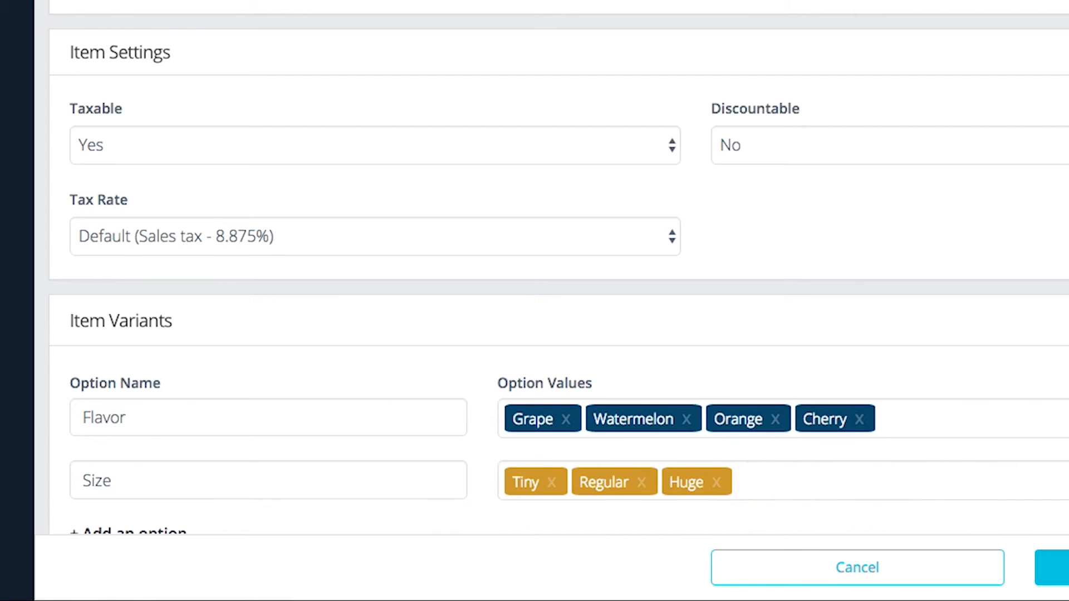
# - Activate the Cherry - Tiny variant and copy Grape - Tiny's 1.95 price to all variants
pyautogui.scroll(-3)
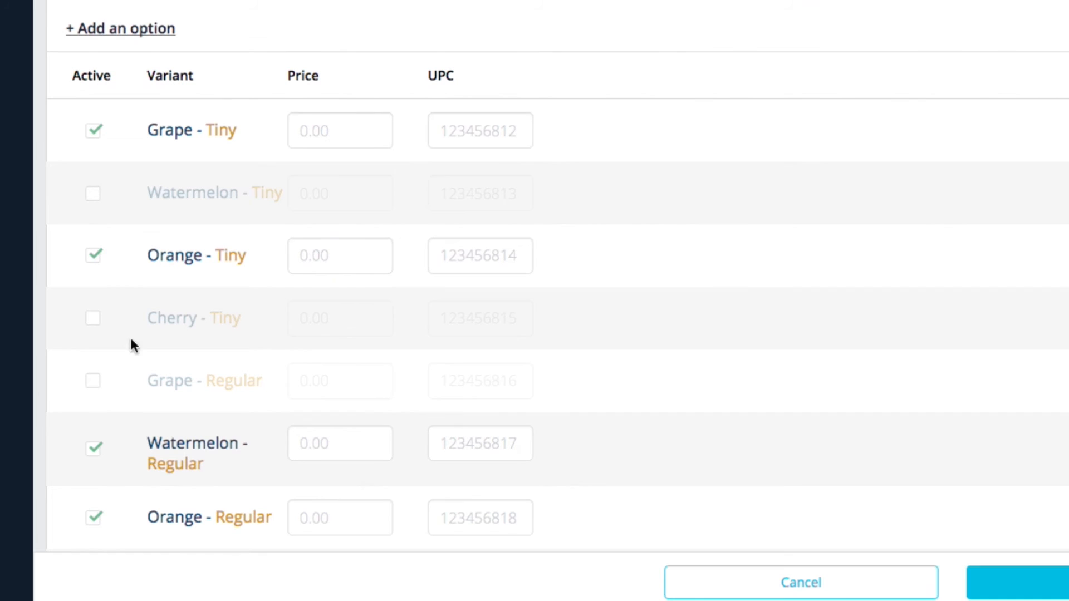
pyautogui.click(93, 318)
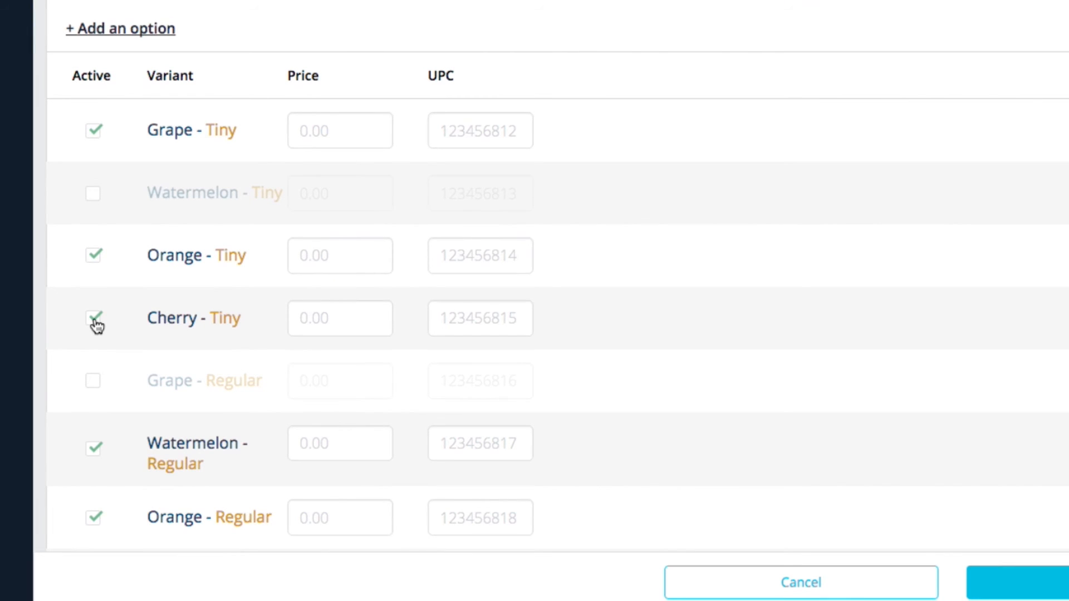
pyautogui.click(339, 130)
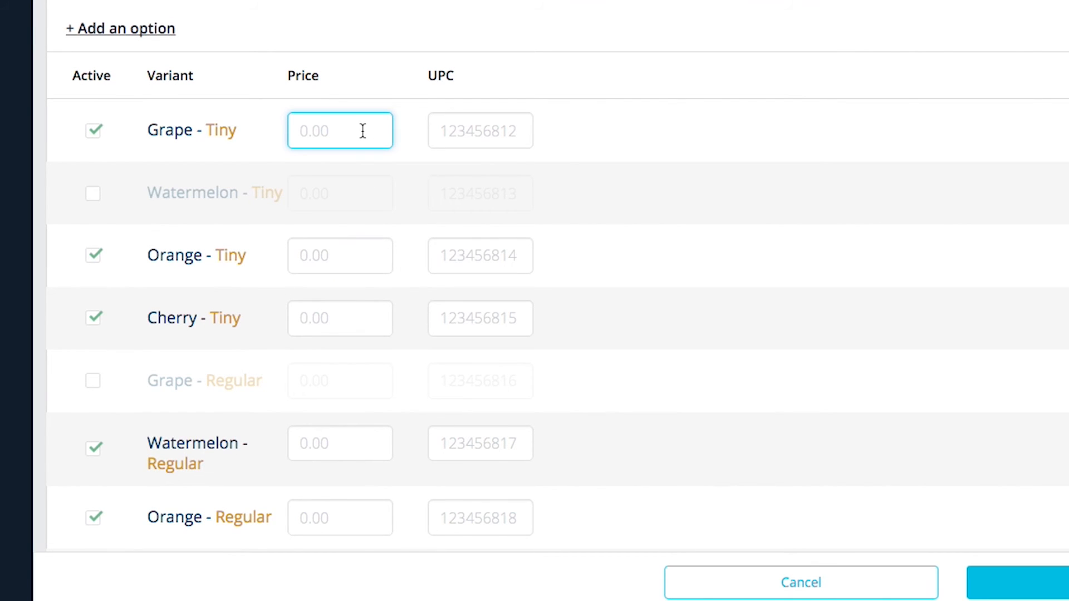
pyautogui.write('1.95')
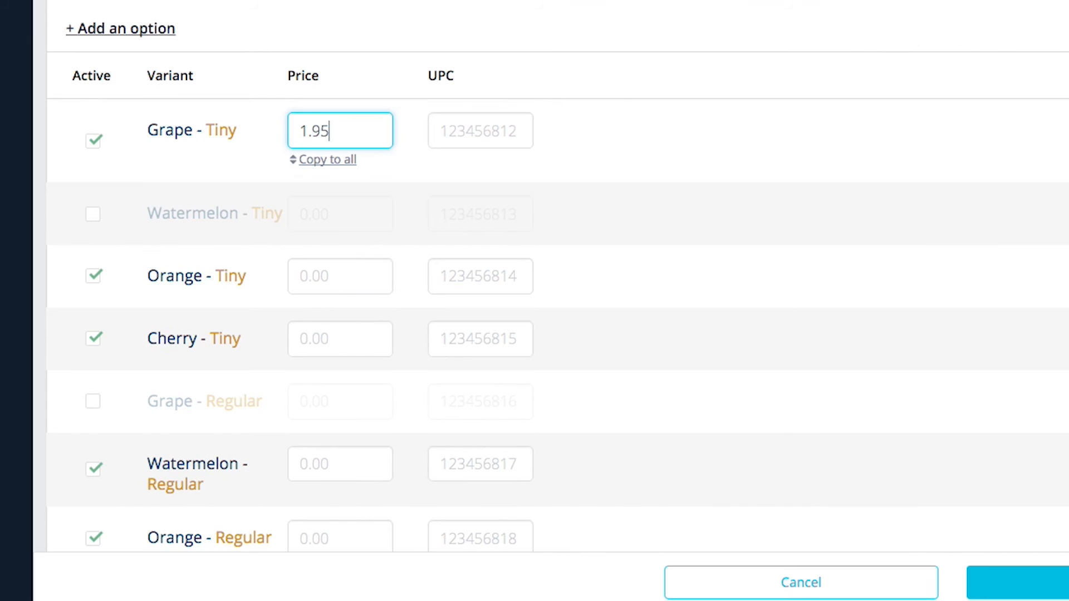
pyautogui.moveTo(331, 166)
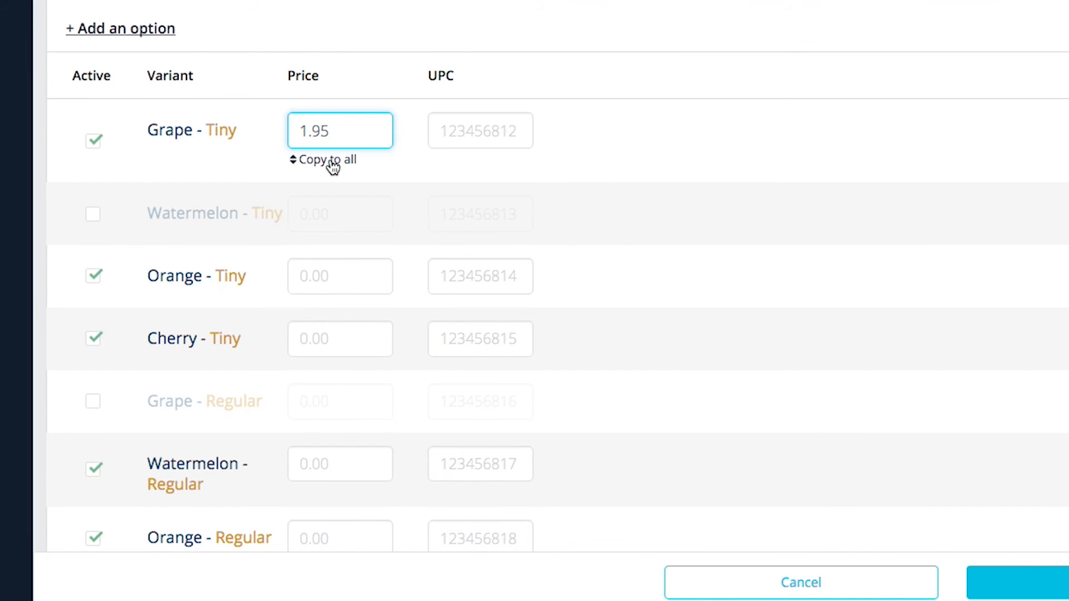
pyautogui.click(322, 160)
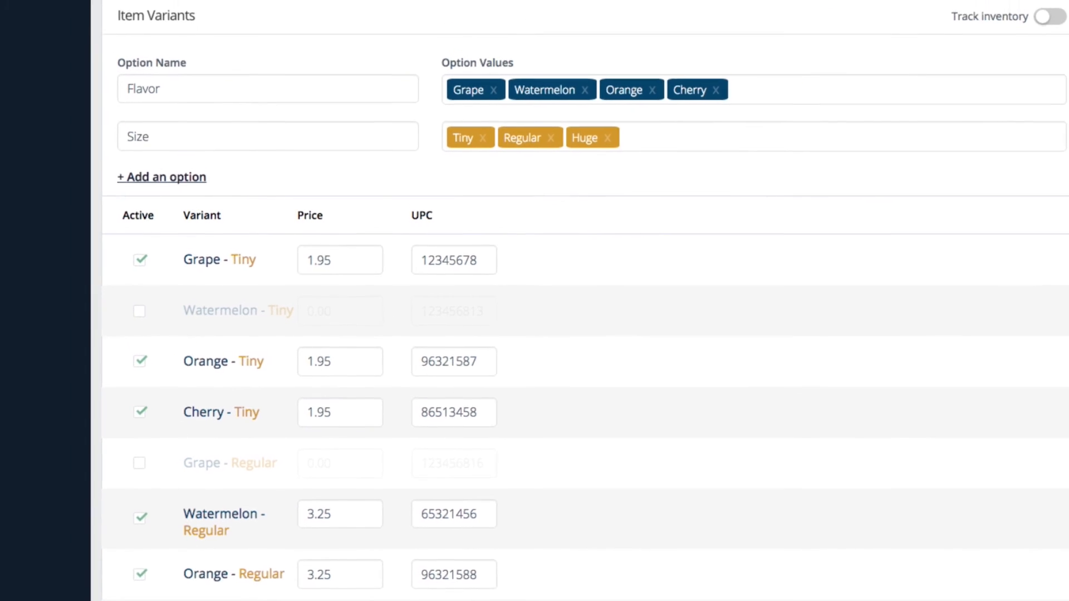
# - Turn on inventory tracking for the variants and save SK Lollipop
pyautogui.click(1051, 16)
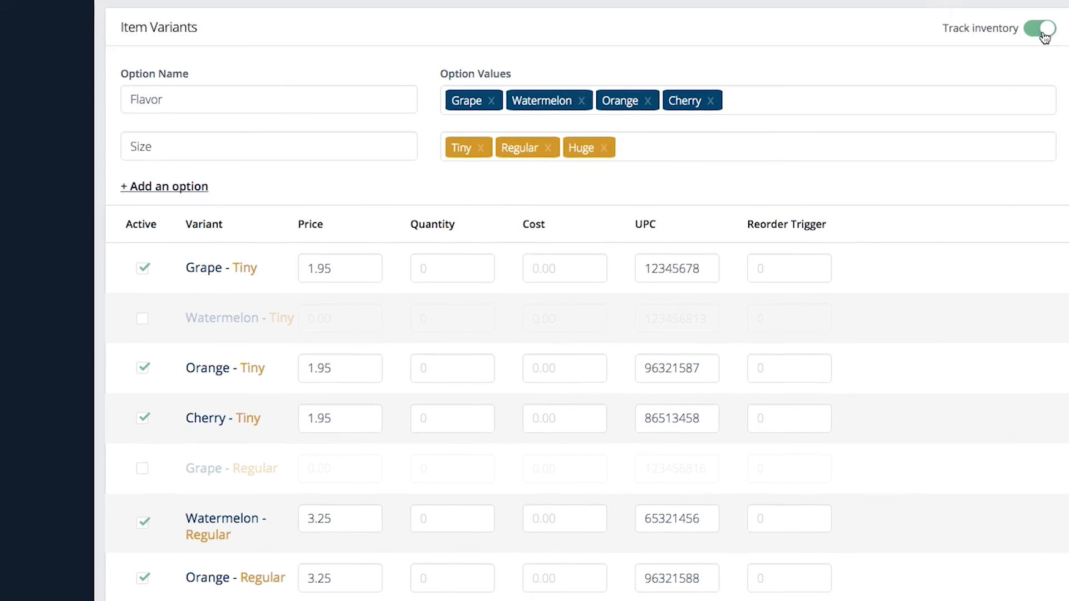
pyautogui.scroll(-3)
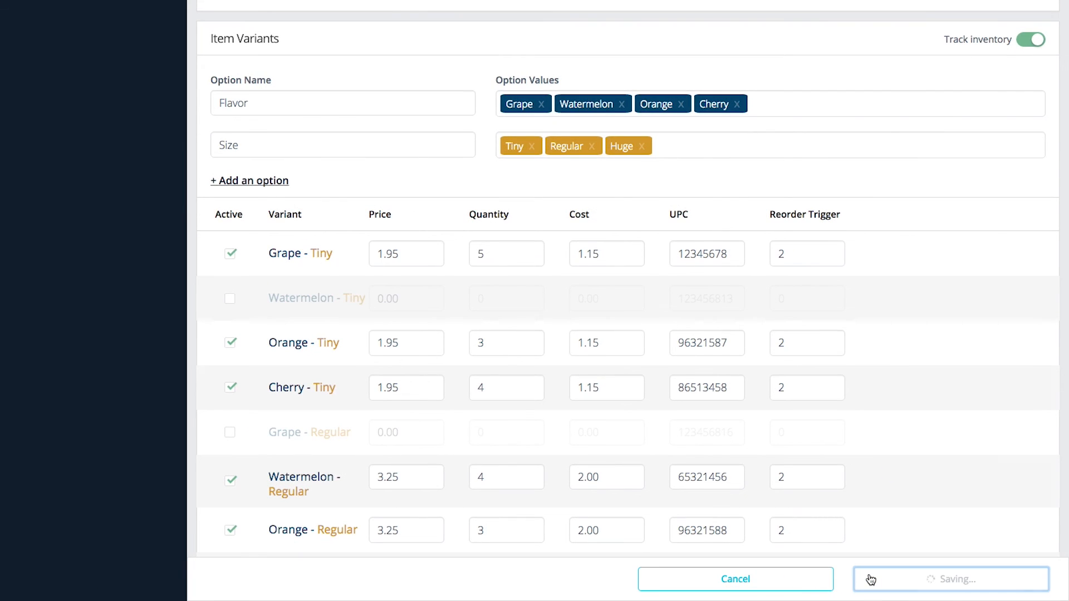
pyautogui.click(950, 579)
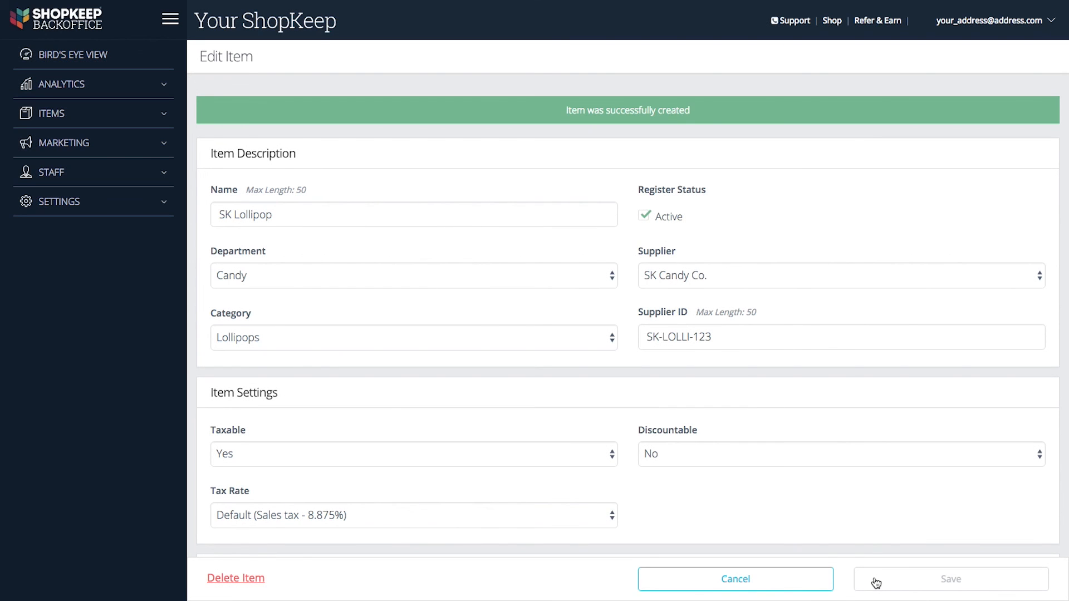